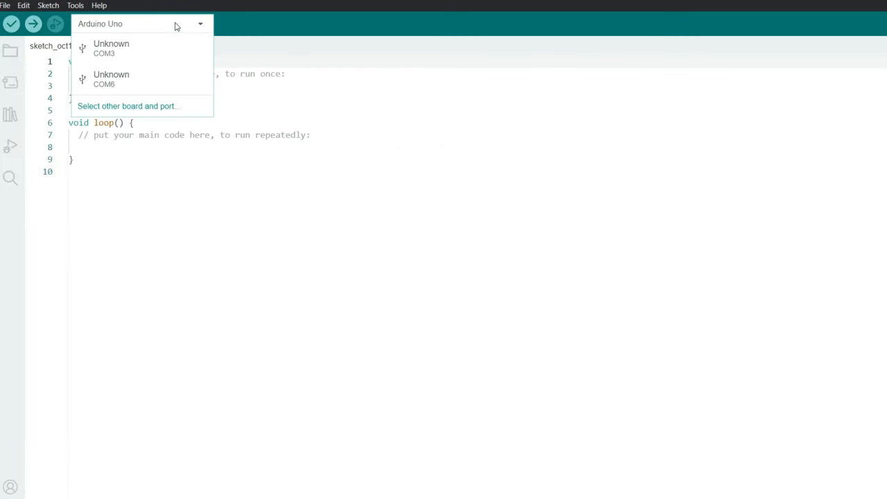
{"action": "mouse_move", "coordinate": [145, 48]}
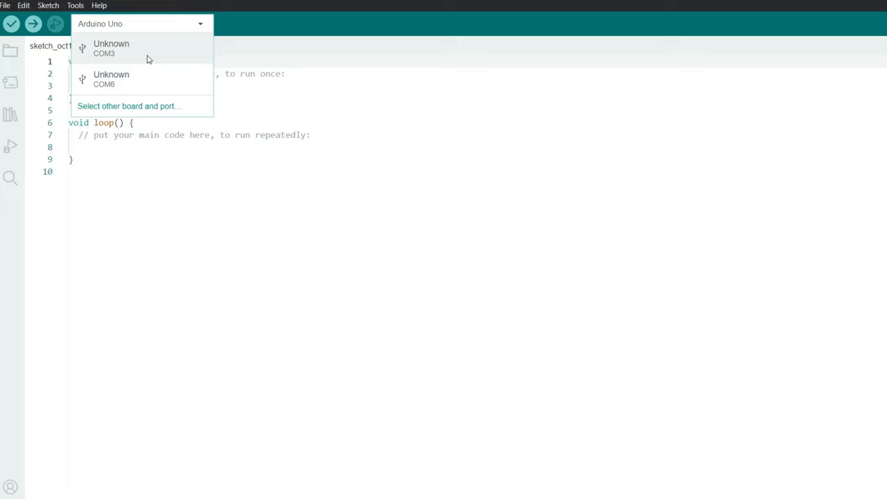
{"action": "mouse_move", "coordinate": [147, 48]}
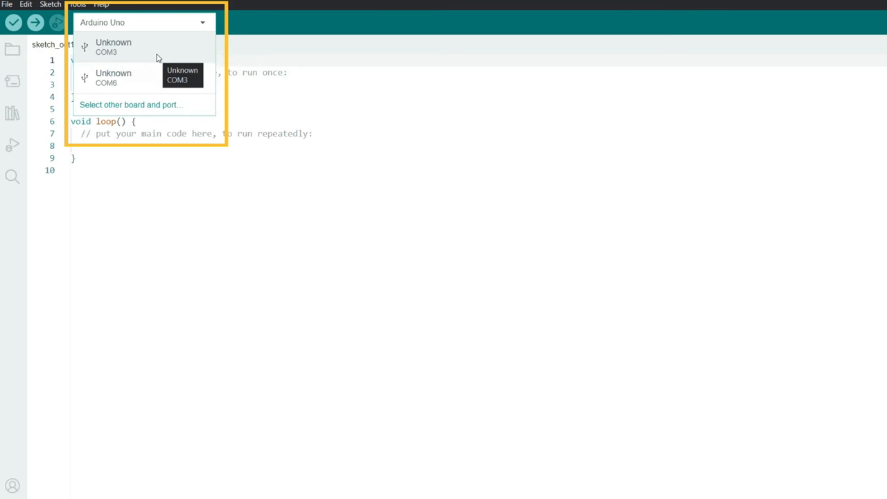
{"action": "mouse_move", "coordinate": [145, 78]}
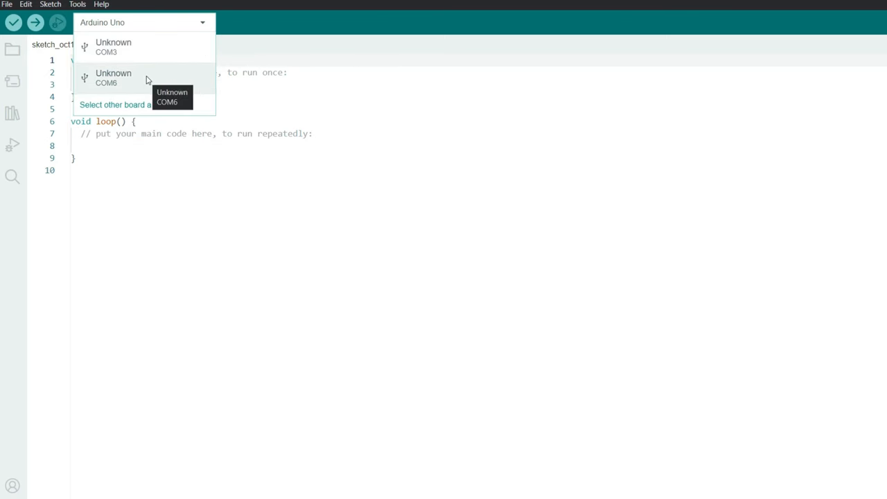
- Search 'uno' in the board chooser and confirm Arduino Uno on COM6 as target
{"action": "left_click", "coordinate": [113, 105]}
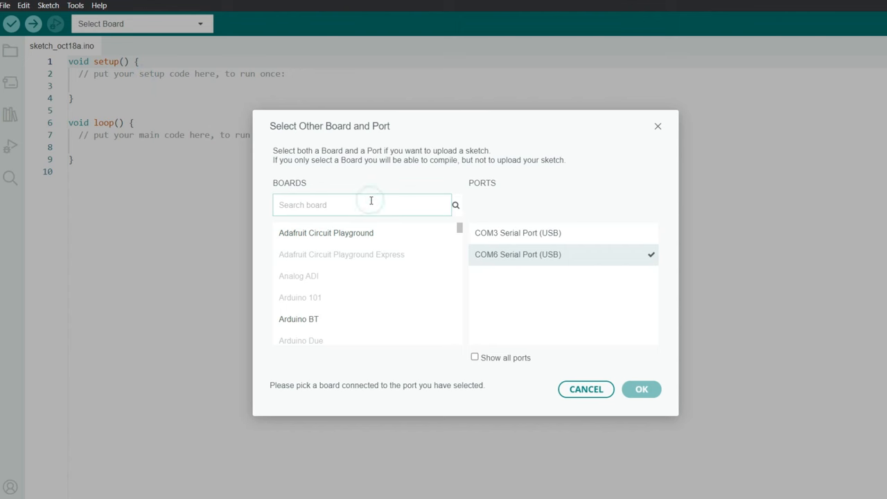
{"action": "type", "text": "uno"}
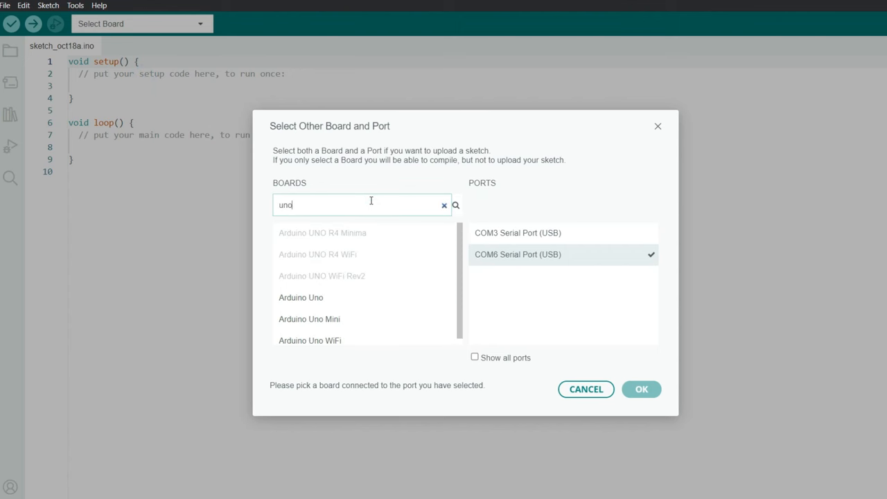
{"action": "left_click", "coordinate": [301, 296]}
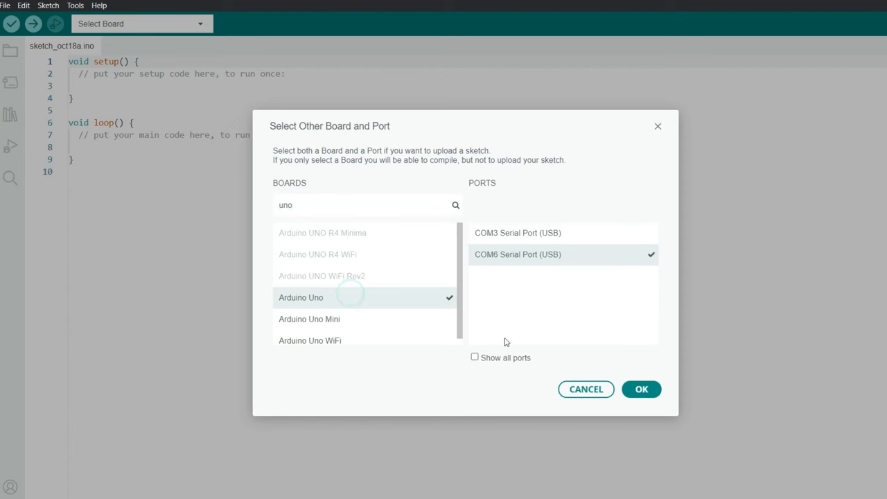
{"action": "left_click", "coordinate": [641, 389]}
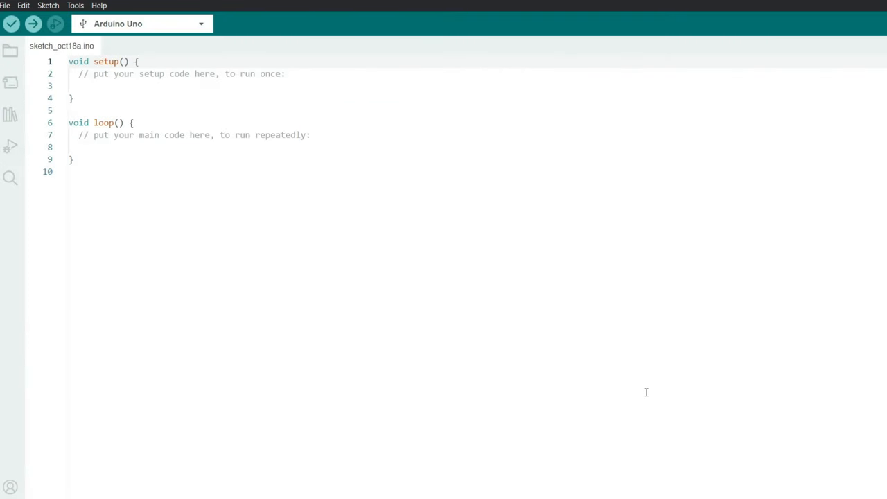
{"action": "mouse_move", "coordinate": [213, 74]}
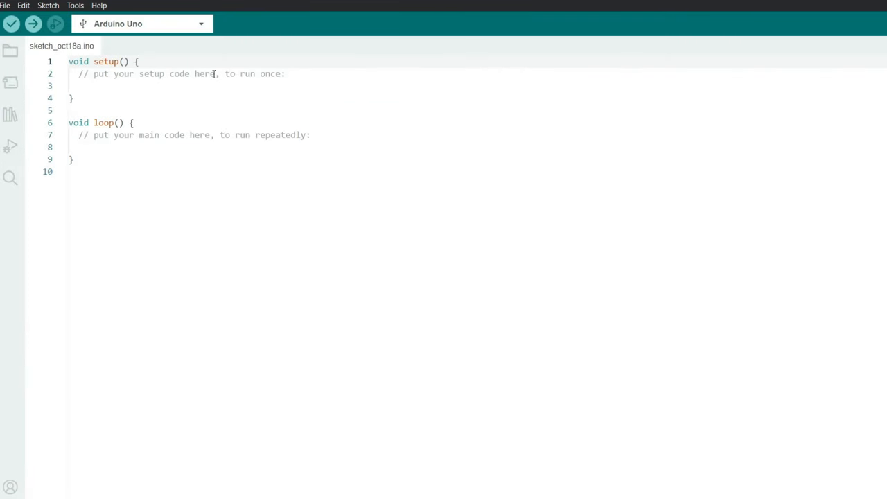
- Load the 01.Basics Blink example via File > Examples and start uploading it to the board
{"action": "left_click", "coordinate": [6, 6]}
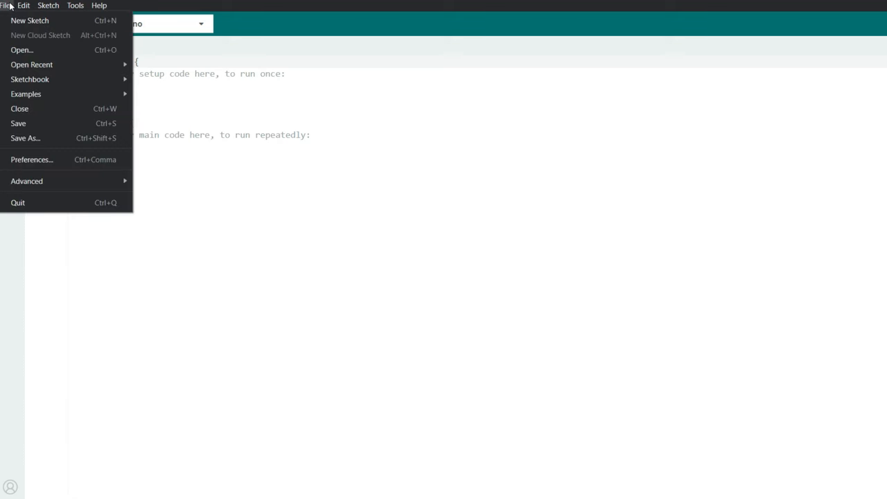
{"action": "left_click", "coordinate": [25, 94]}
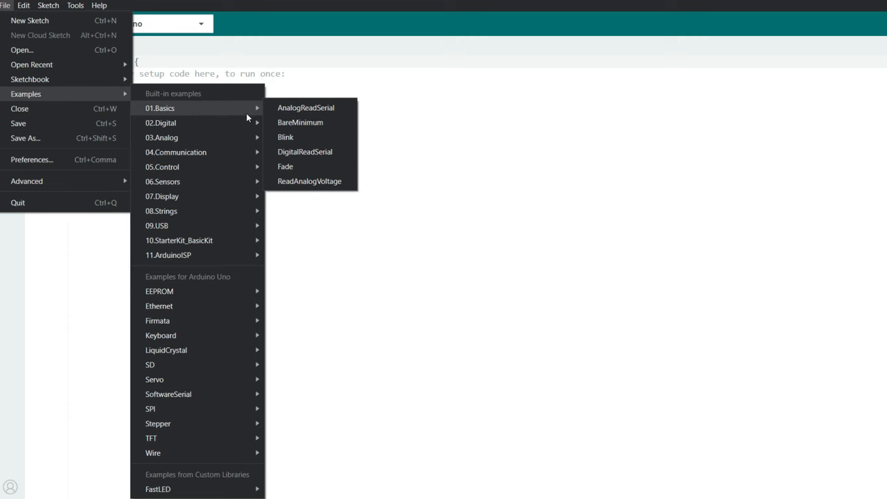
{"action": "mouse_move", "coordinate": [285, 138]}
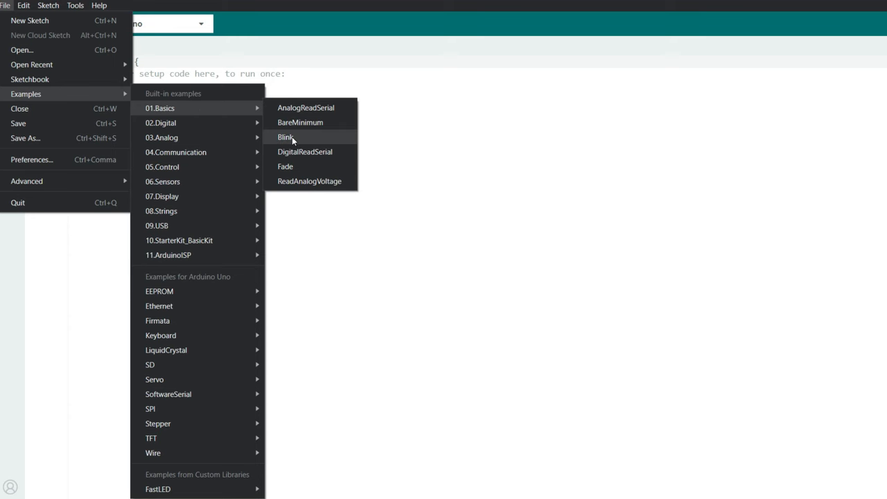
{"action": "left_click", "coordinate": [285, 137]}
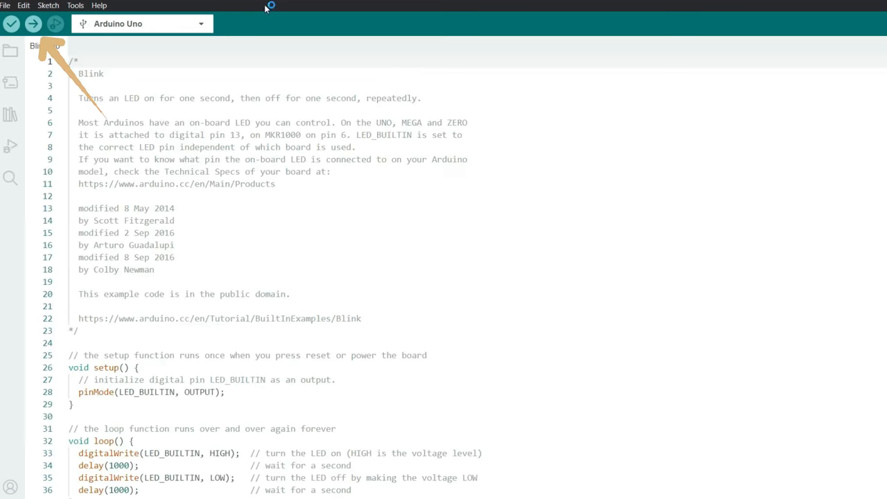
{"action": "left_click", "coordinate": [33, 23]}
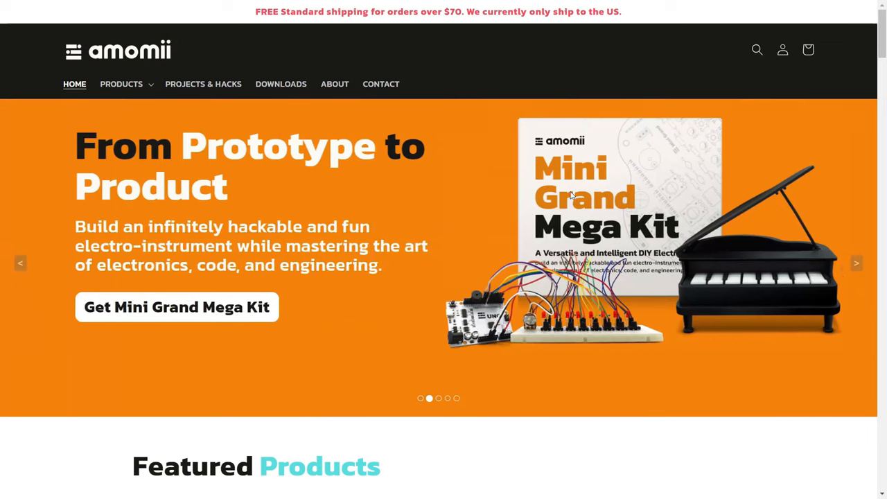
- Sign in to the amomii account and reach the site's Downloads page
{"action": "left_click", "coordinate": [280, 85]}
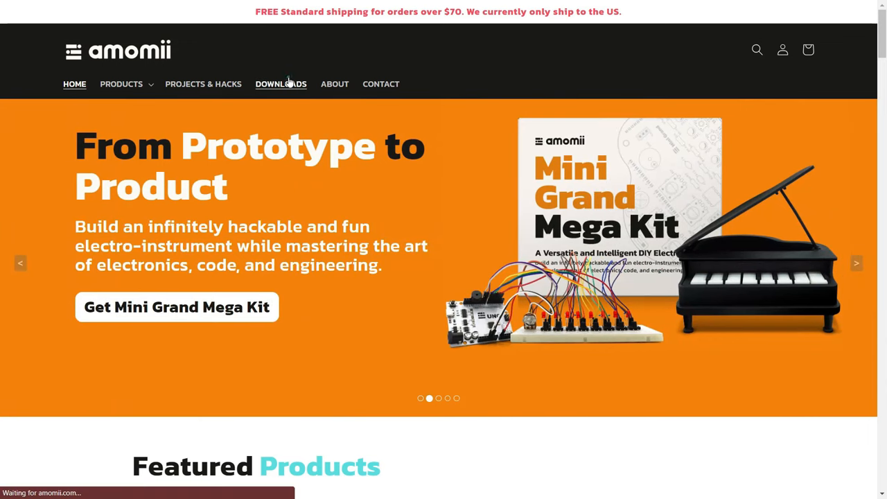
{"action": "left_click", "coordinate": [280, 84]}
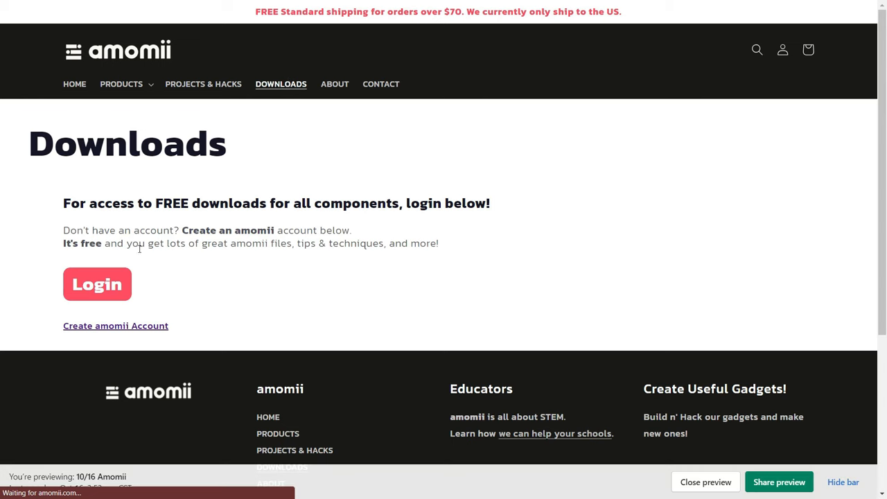
{"action": "left_click", "coordinate": [97, 284]}
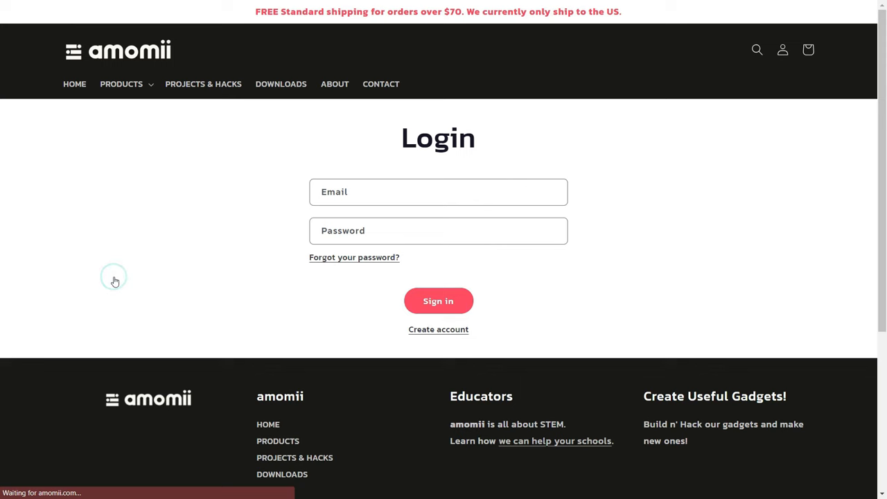
{"action": "left_click", "coordinate": [438, 301]}
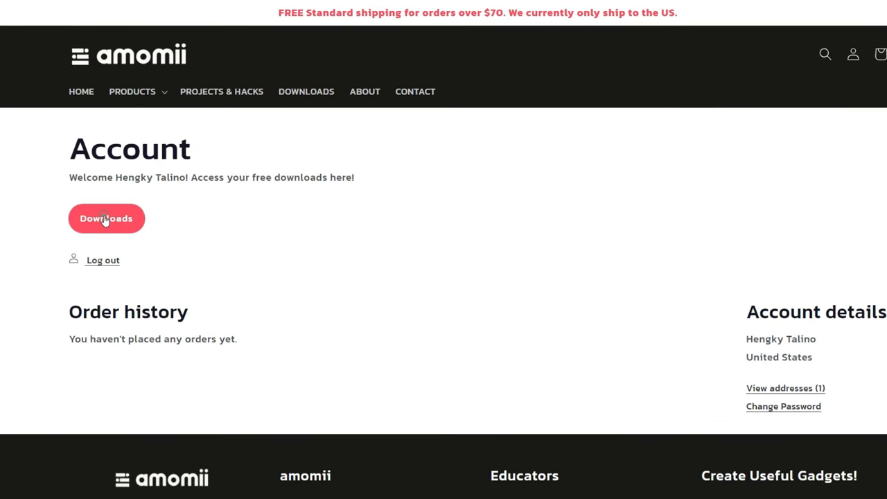
{"action": "left_click", "coordinate": [105, 219]}
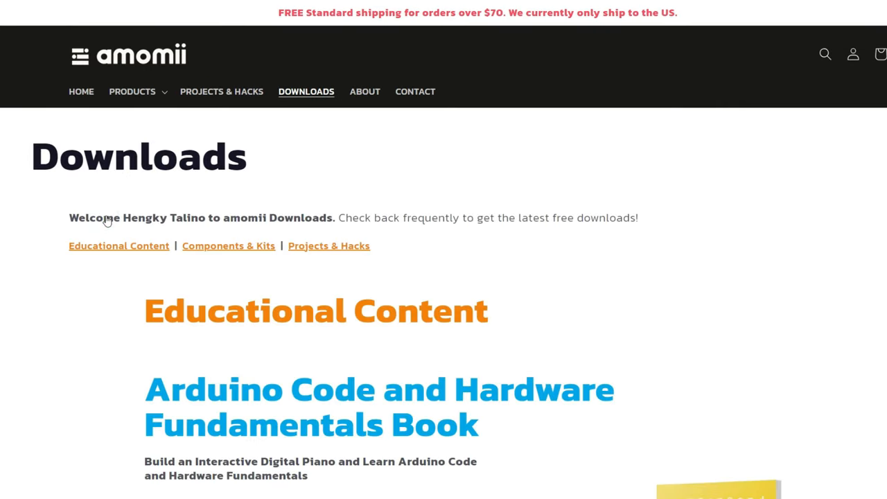
{"action": "mouse_move", "coordinate": [363, 208]}
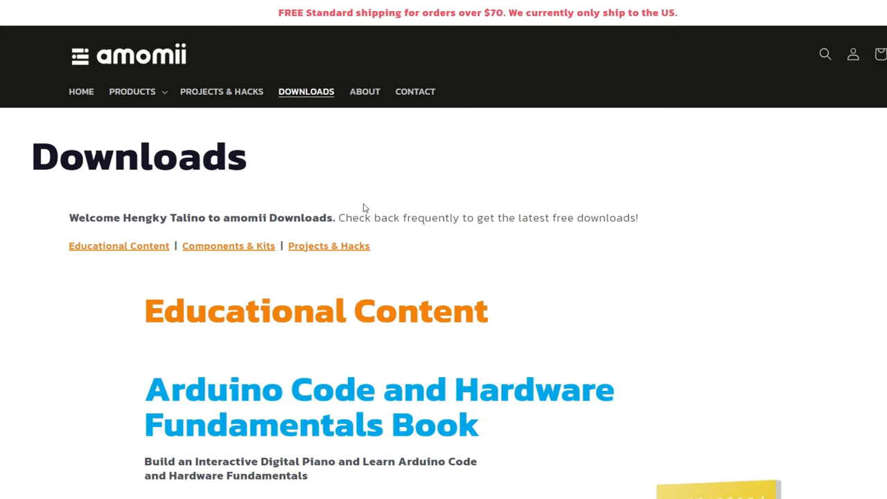
- Download the Mini Grand Mega Kit code and browse into its extracted MG_test sketch folder
{"action": "scroll", "scroll_direction": "down", "scroll_amount": 3}
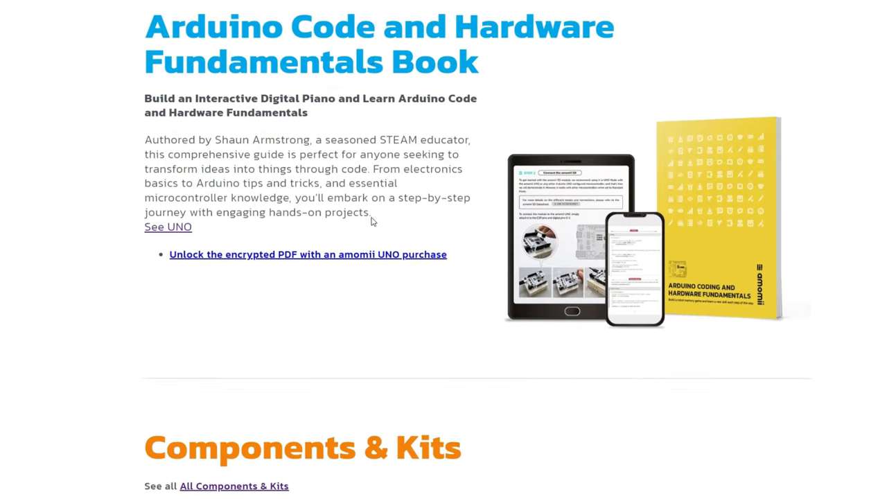
{"action": "scroll", "scroll_direction": "down", "scroll_amount": 3}
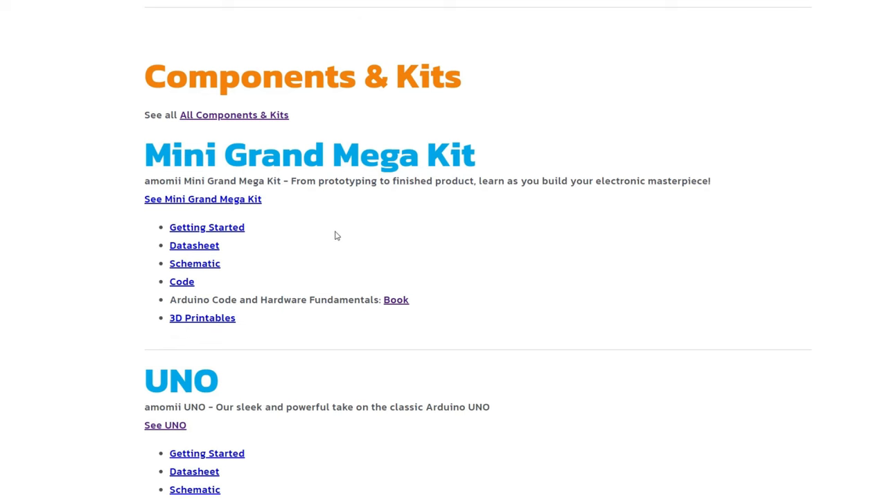
{"action": "mouse_move", "coordinate": [210, 300]}
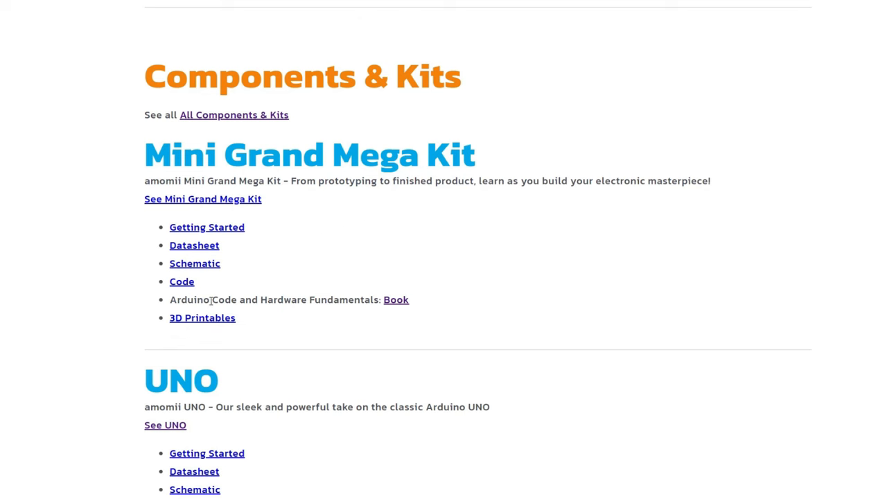
{"action": "mouse_move", "coordinate": [181, 284]}
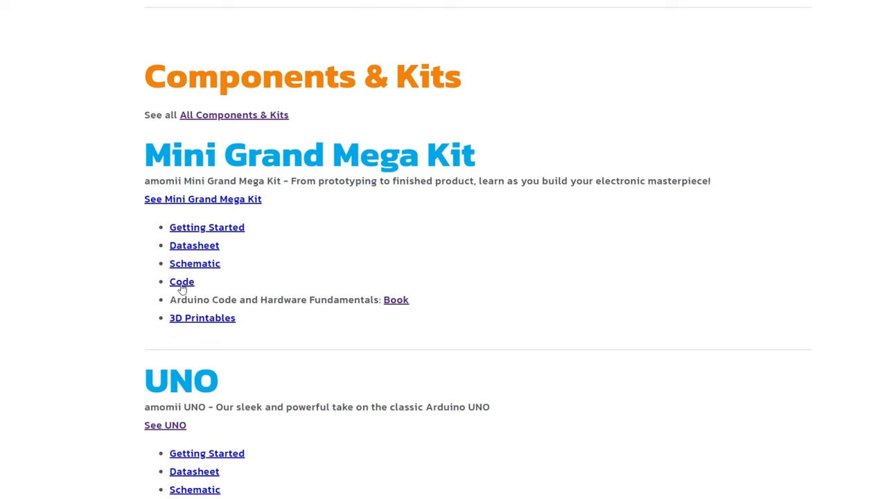
{"action": "left_click", "coordinate": [182, 282]}
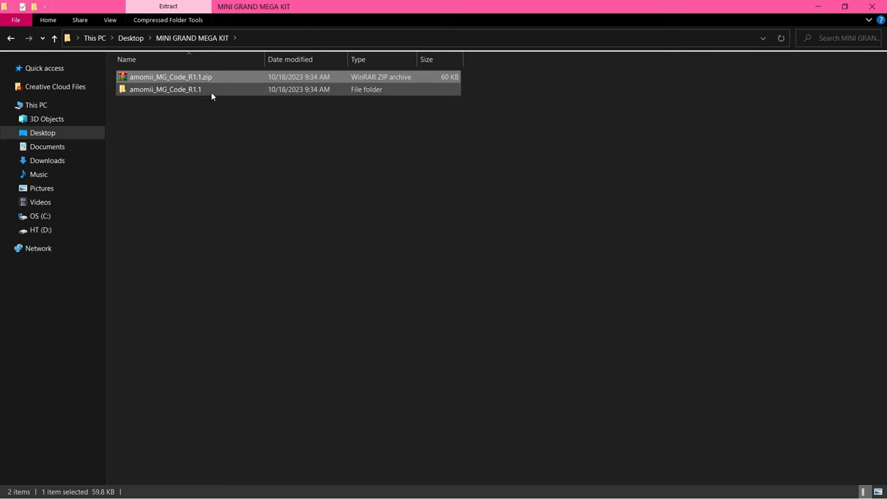
{"action": "double_click", "coordinate": [165, 88]}
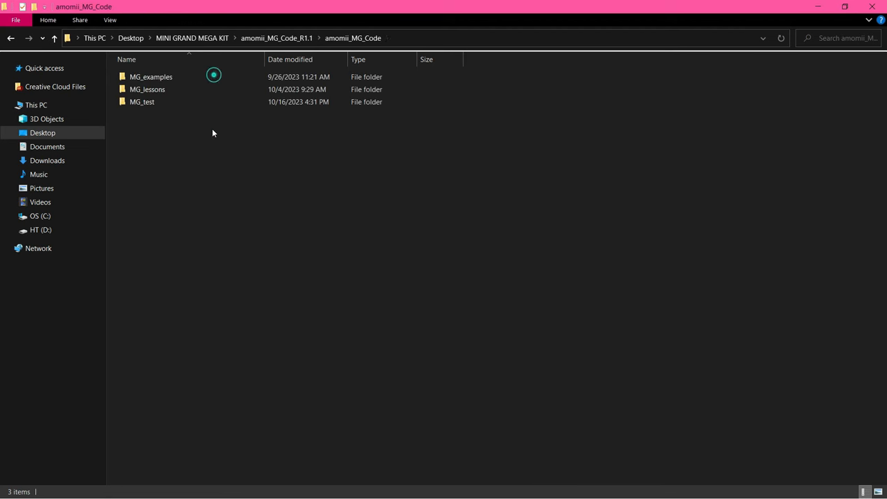
{"action": "double_click", "coordinate": [141, 103]}
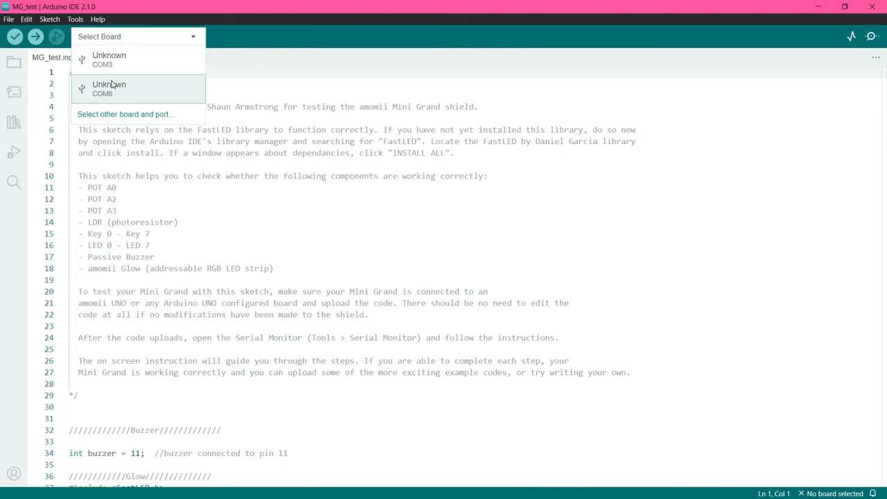
- Confirm Arduino Uno on COM6 as the MG_test sketch's target from the board chooser
{"action": "left_click", "coordinate": [125, 114]}
{"action": "type", "text": "uno"}
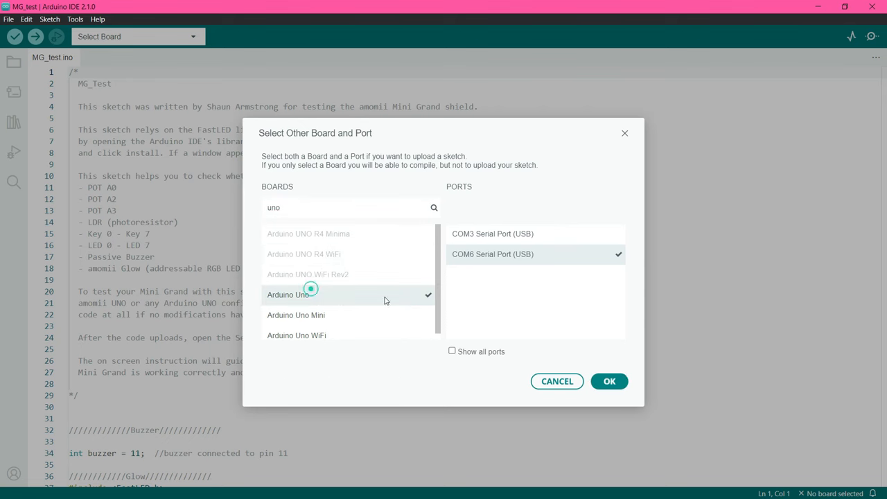
{"action": "left_click", "coordinate": [610, 381]}
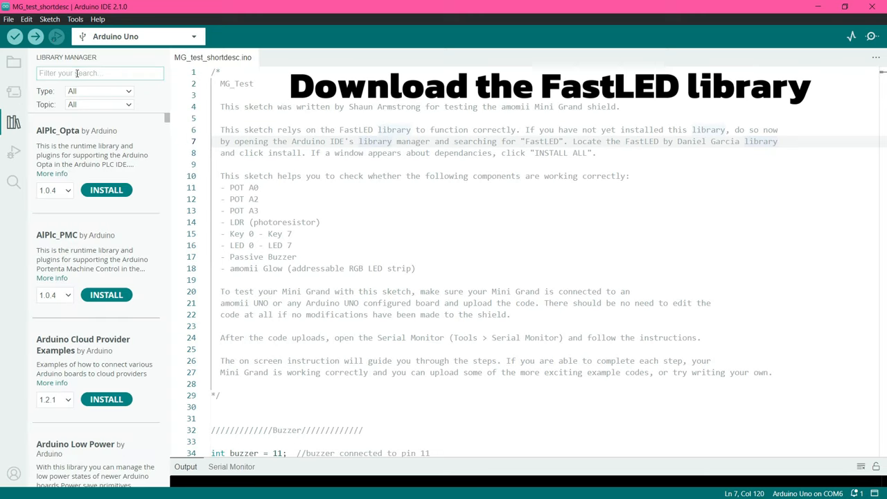
- Search 'fastLED' in the Library Manager and install FastLED 3.6.0 by Daniel Garcia
{"action": "type", "text": "fastLED"}
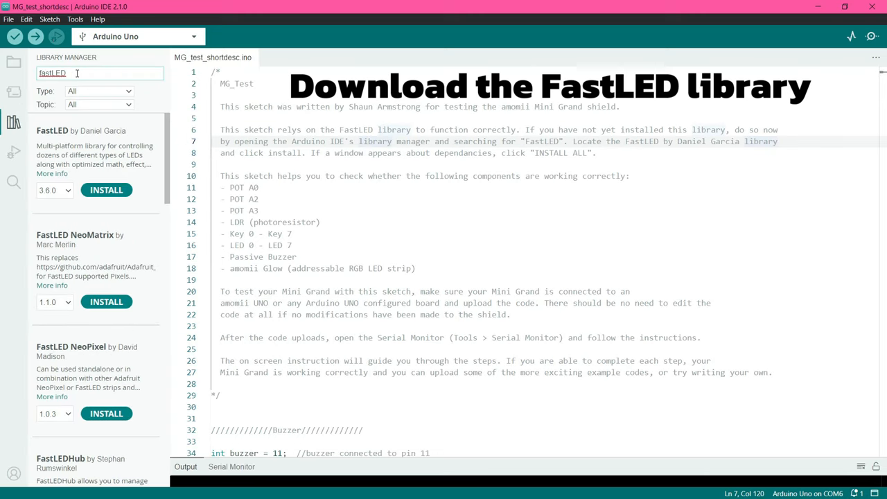
{"action": "left_click", "coordinate": [105, 190]}
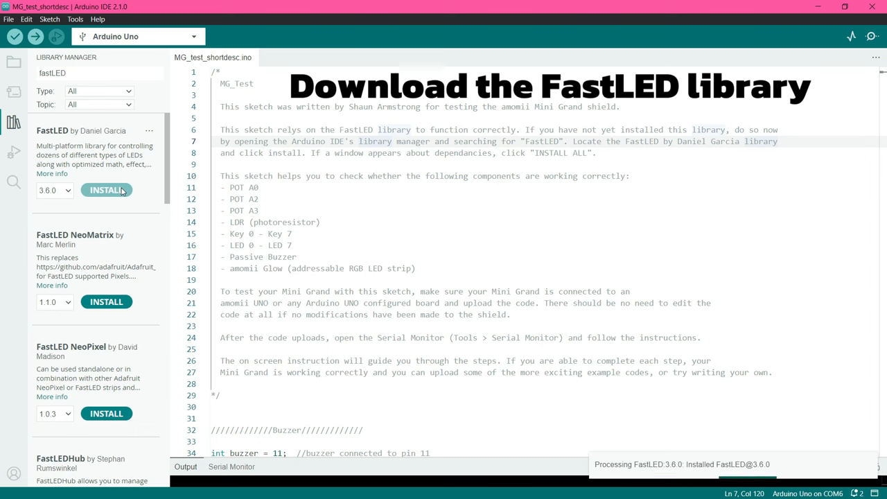
{"action": "left_click", "coordinate": [105, 190]}
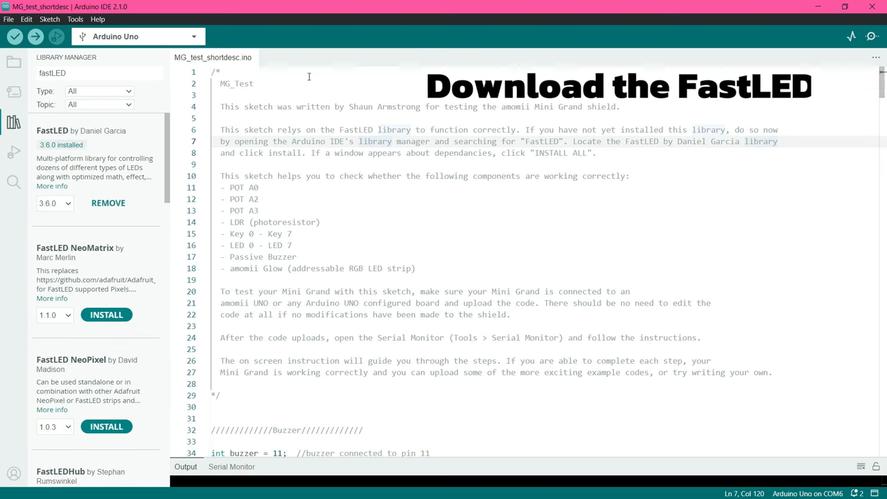
{"action": "left_click", "coordinate": [14, 122]}
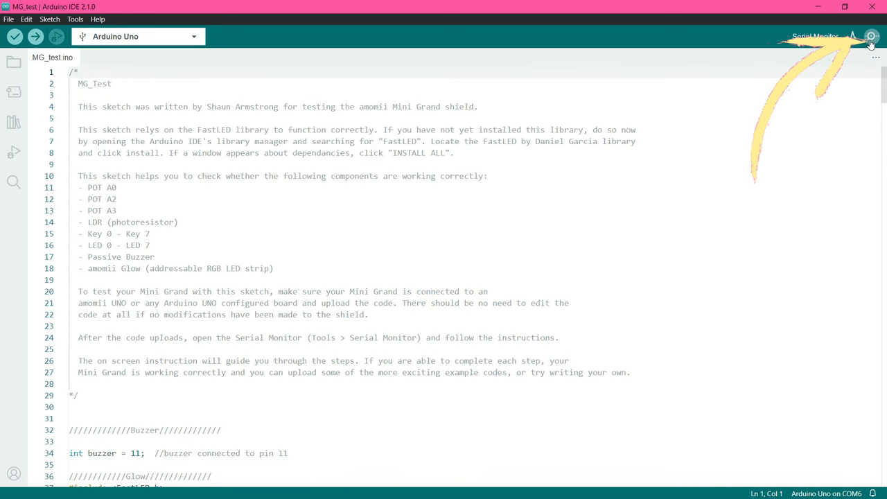
- Show the Serial Monitor and start compiling and uploading MG_test to the Uno
{"action": "left_click", "coordinate": [872, 36]}
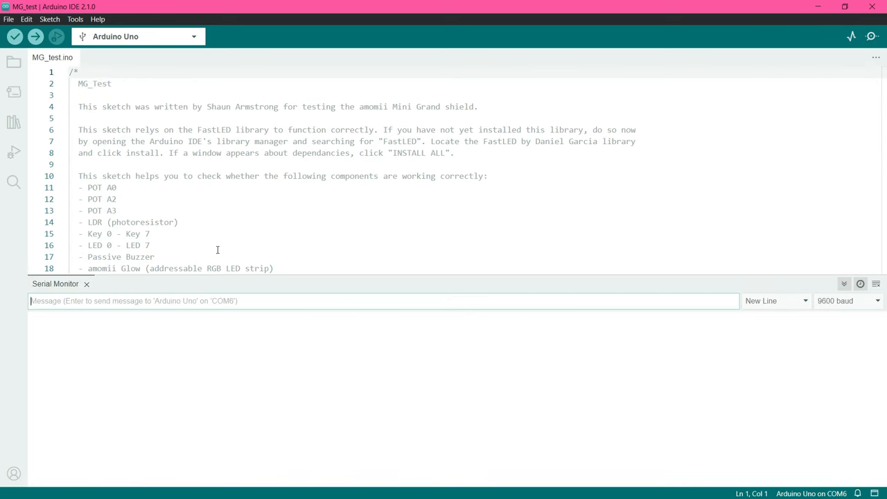
{"action": "left_click", "coordinate": [35, 36]}
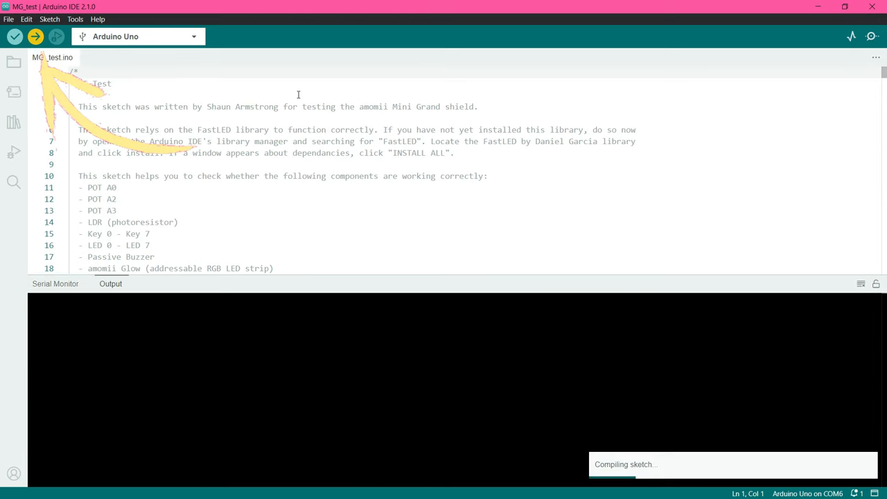
{"action": "left_click", "coordinate": [56, 283]}
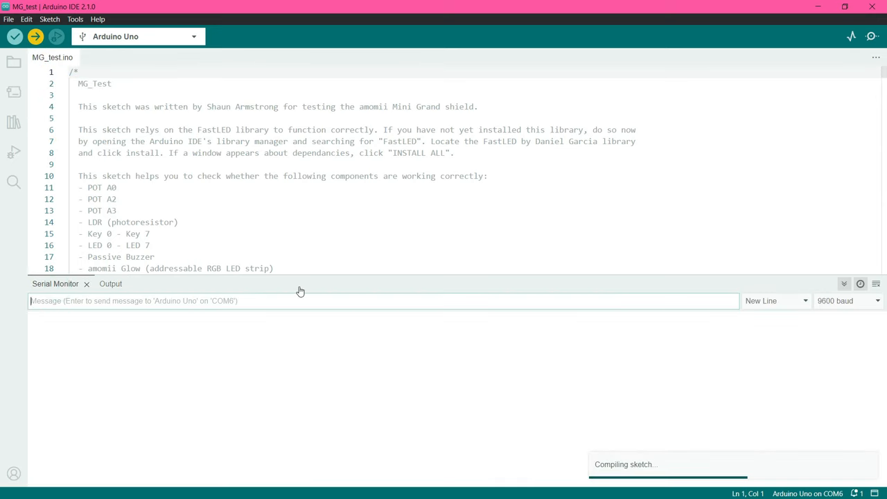